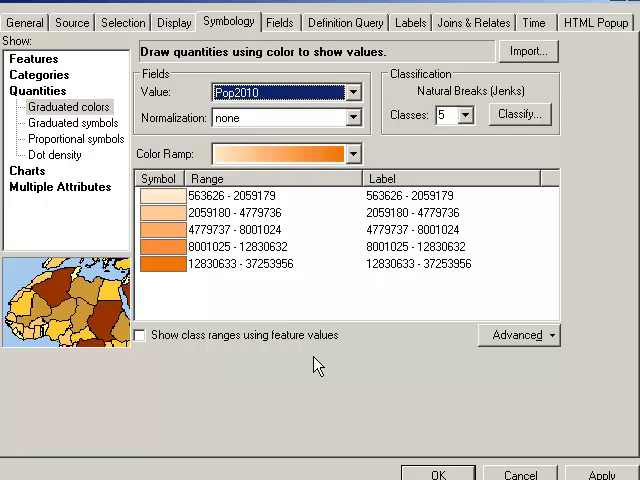
# Apply the 2010 population classification, then reopen the states layer properties to normalize by POP2000.
pyautogui.click(436, 472)
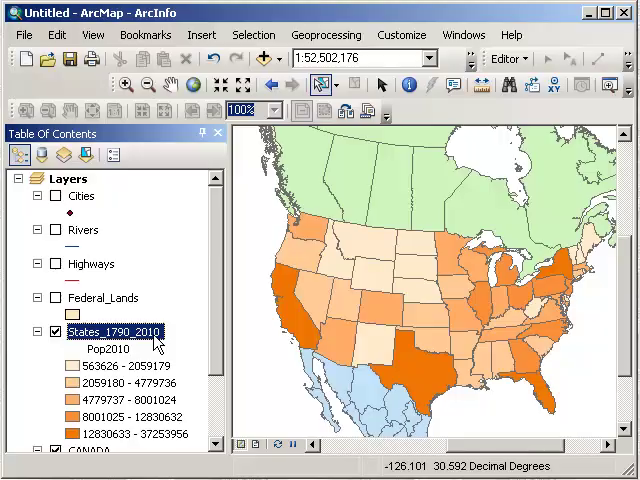
pyautogui.doubleClick(108, 332)
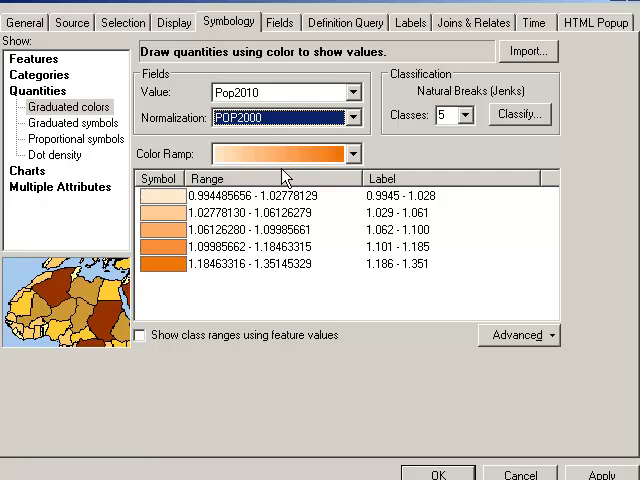
pyautogui.moveTo(296, 198)
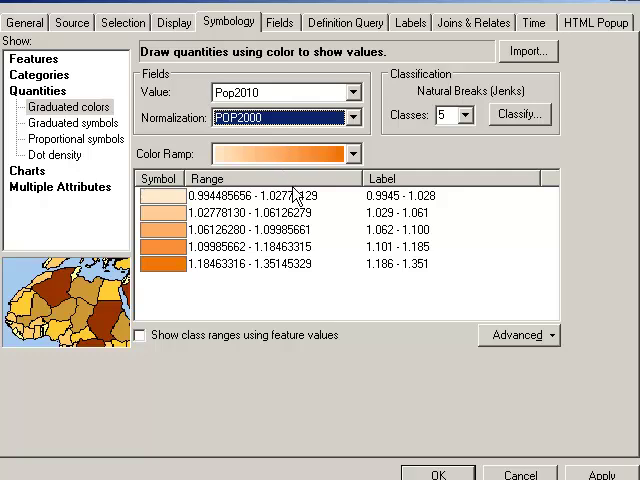
pyautogui.moveTo(280, 244)
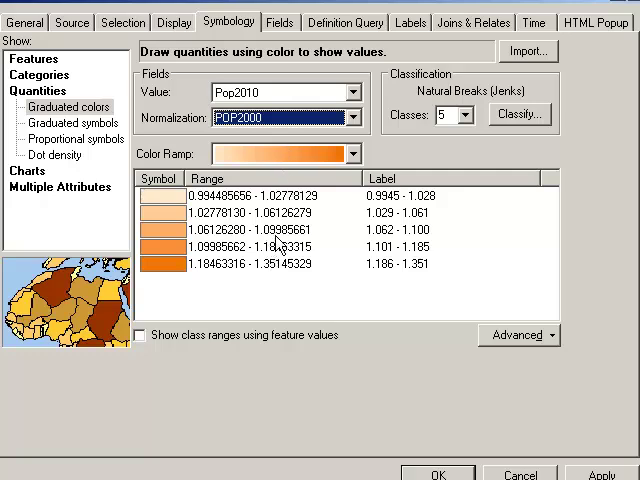
pyautogui.moveTo(280, 272)
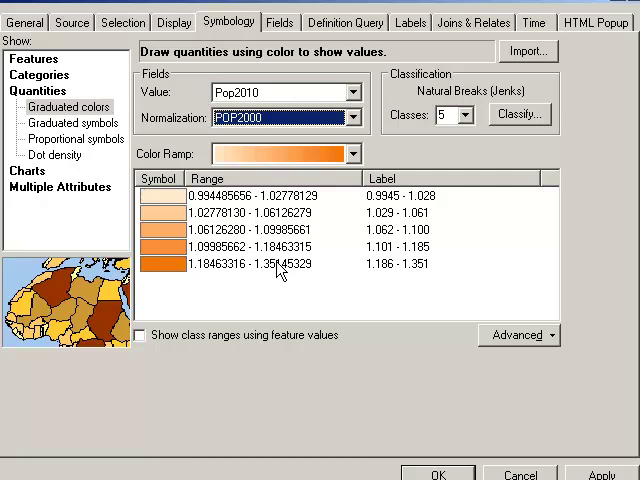
pyautogui.moveTo(284, 270)
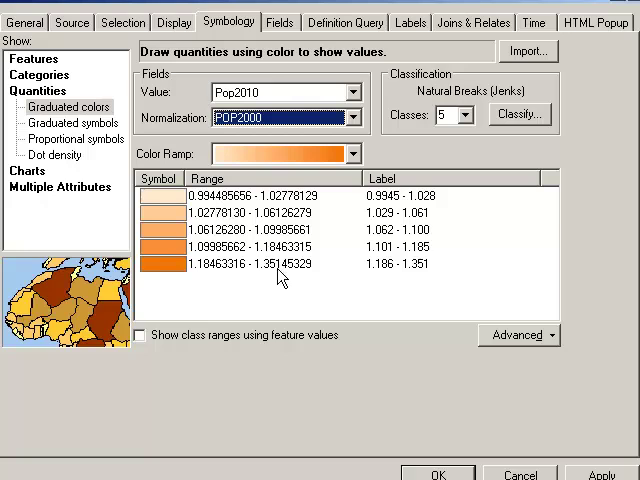
pyautogui.moveTo(516, 456)
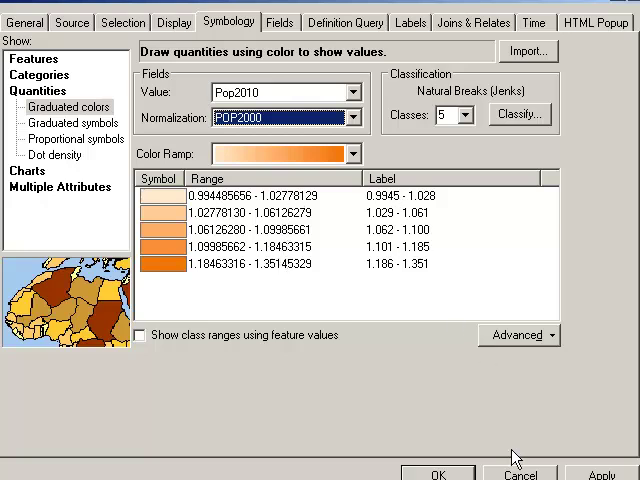
# Apply the 2010/2000 ratio classes and edit the lowest class's upper bound to 1.000.
pyautogui.click(438, 472)
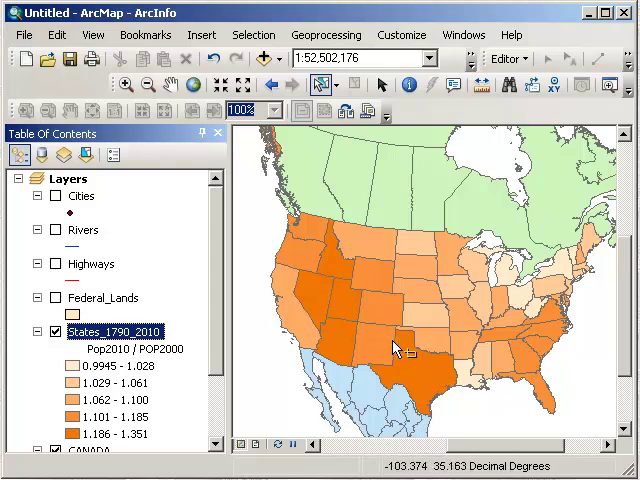
pyautogui.moveTo(420, 370)
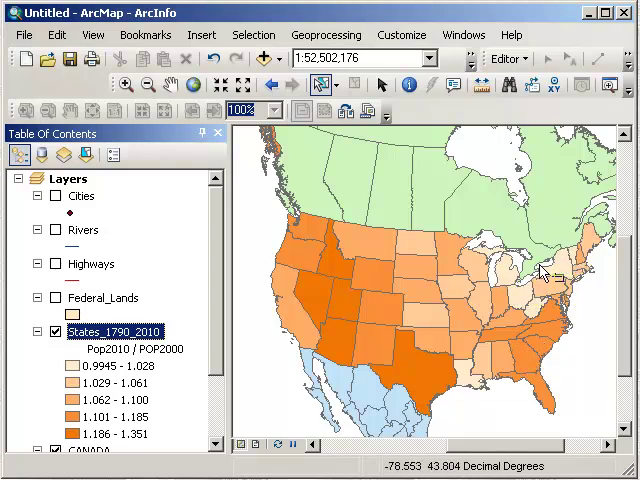
pyautogui.moveTo(150, 384)
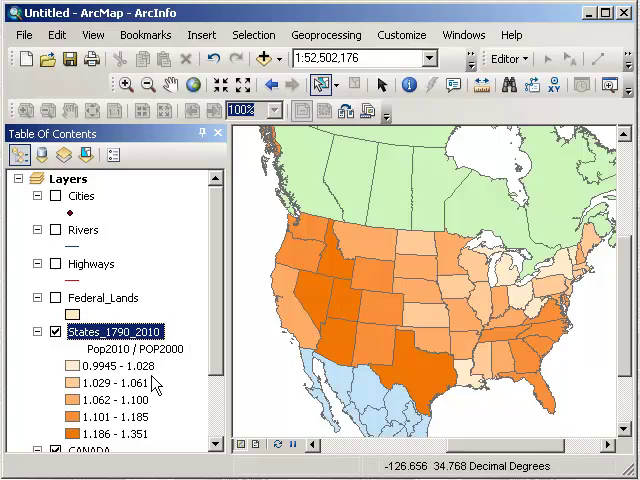
pyautogui.doubleClick(110, 332)
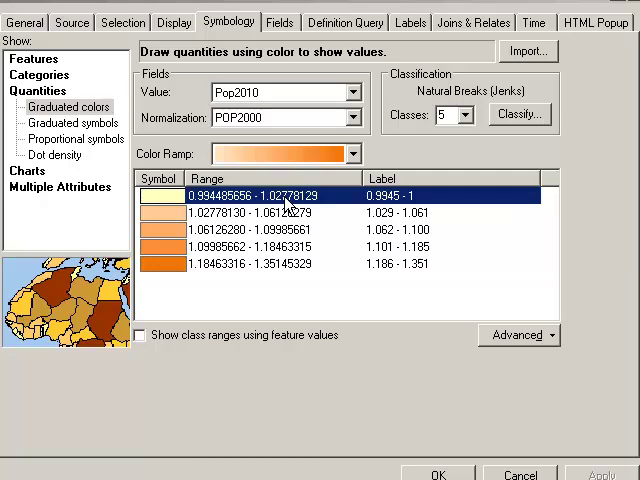
pyautogui.doubleClick(260, 196)
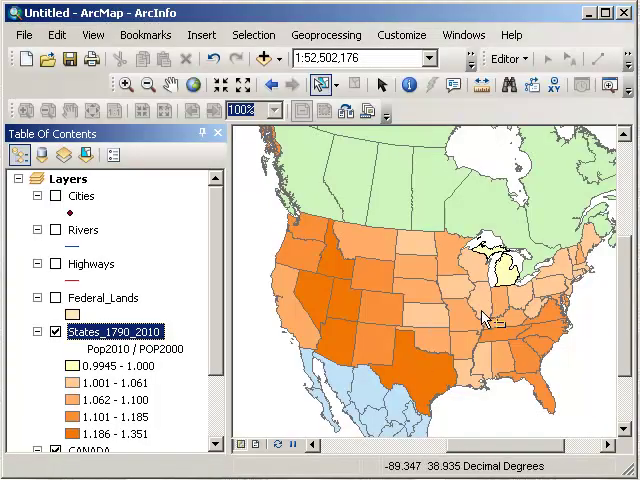
pyautogui.click(126, 84)
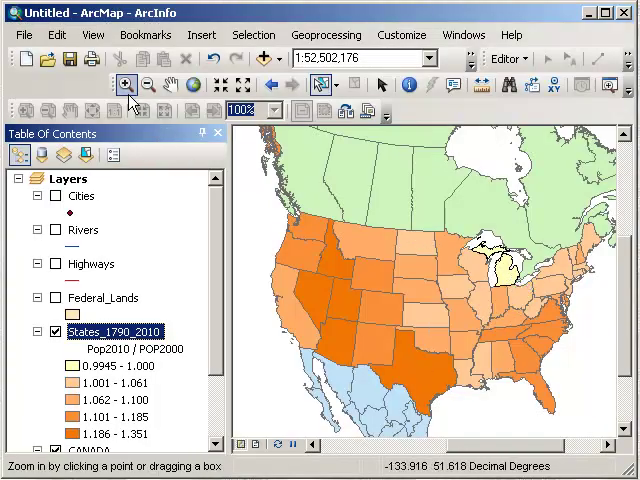
pyautogui.click(408, 84)
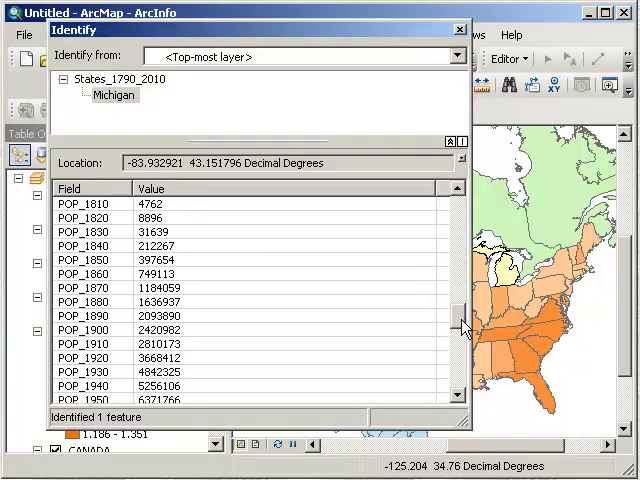
pyautogui.scroll(-3)
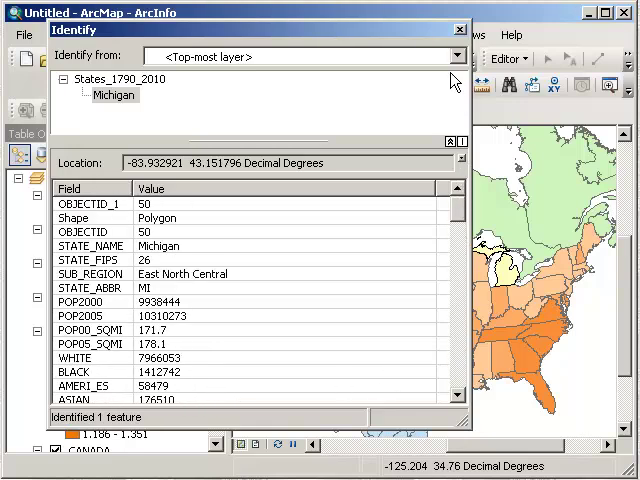
pyautogui.click(460, 28)
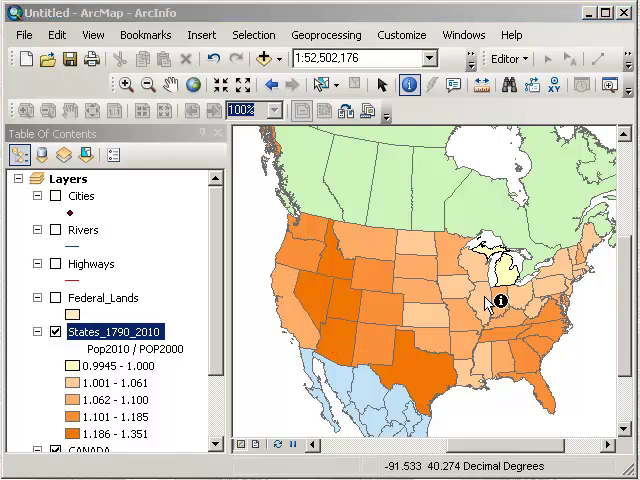
pyautogui.moveTo(516, 280)
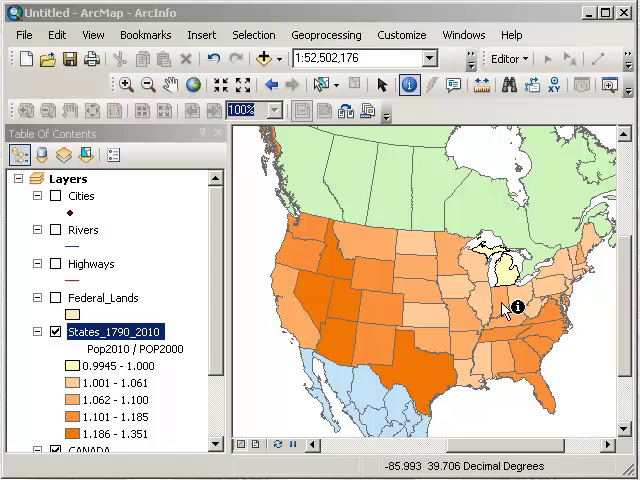
pyautogui.moveTo(136, 370)
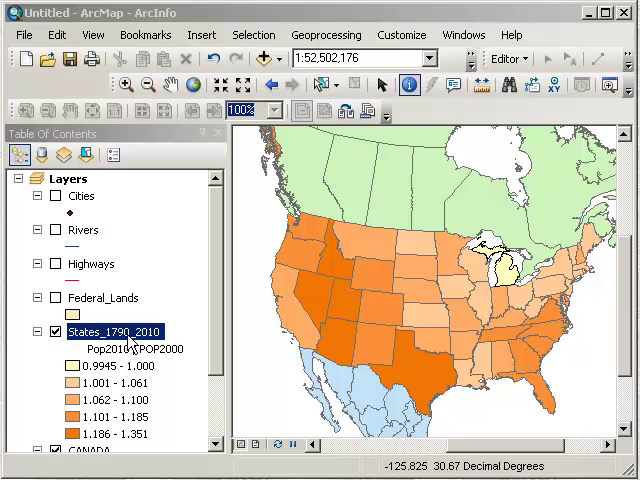
pyautogui.moveTo(132, 344)
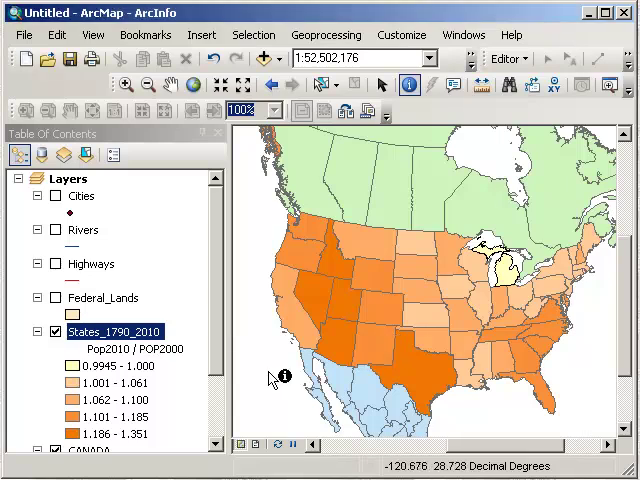
pyautogui.moveTo(150, 410)
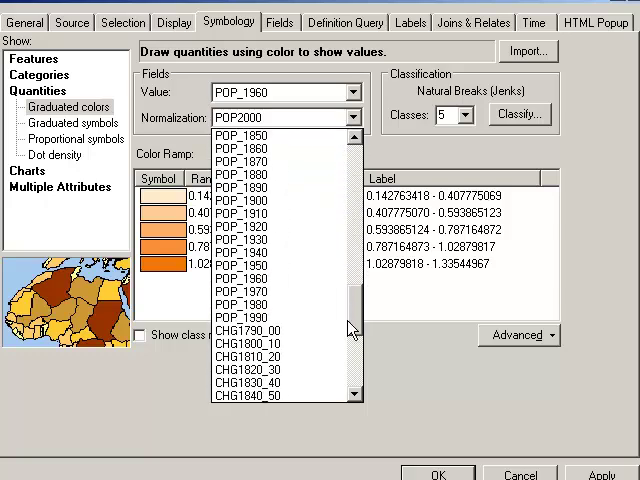
# Classify by 1960 population, label the lowest class 'Decreasing in 1950s' and give it a yellow fill.
pyautogui.click(244, 140)
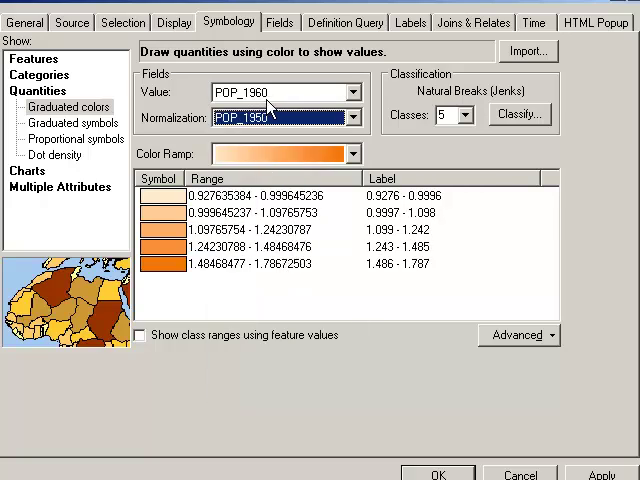
pyautogui.moveTo(330, 152)
pyautogui.write('1.00000000')
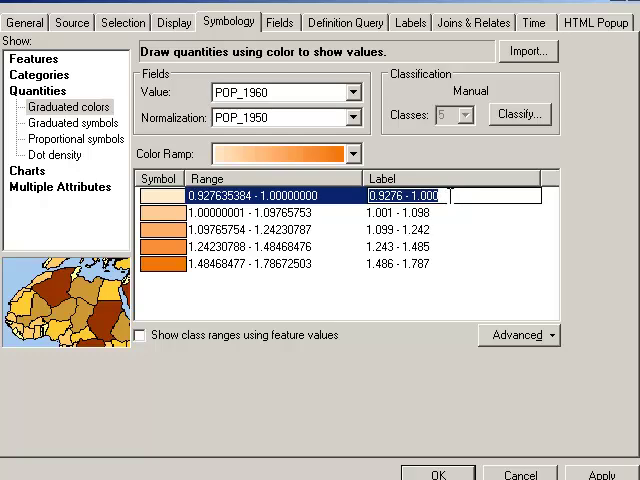
pyautogui.write('Decl')
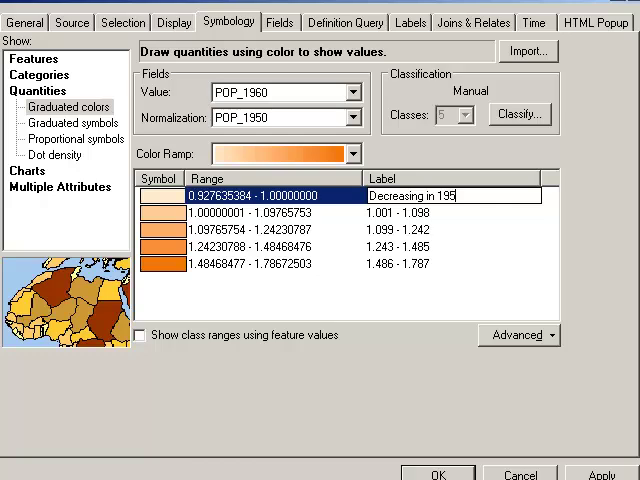
pyautogui.click(450, 212)
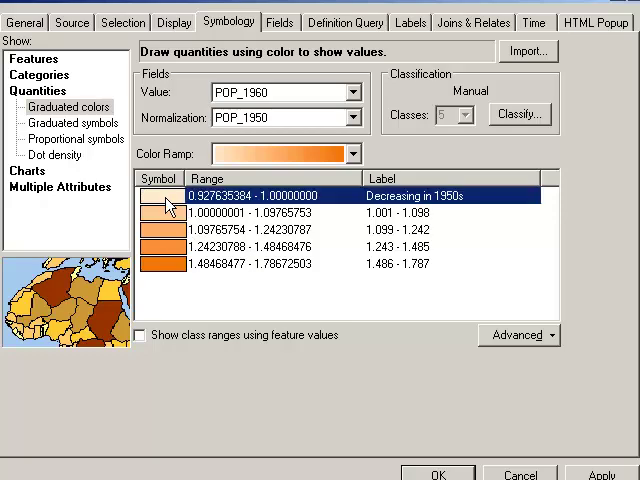
pyautogui.doubleClick(158, 196)
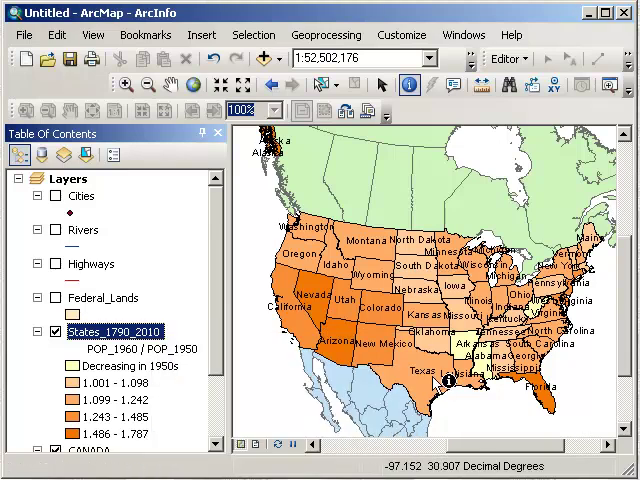
pyautogui.moveTo(264, 184)
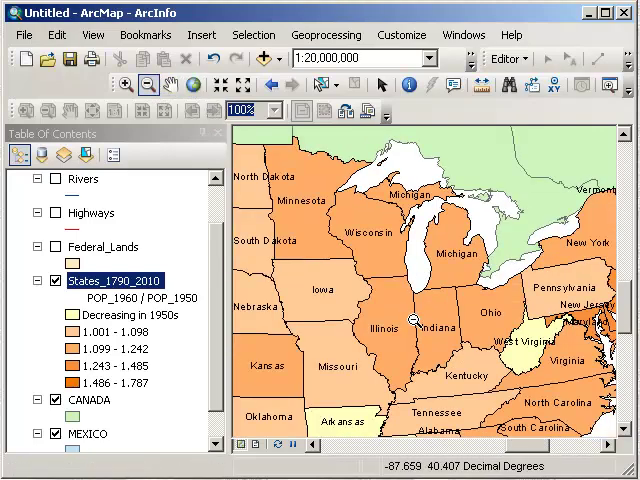
# Reopen the States_1790_2010 layer's properties from the Table of Contents.
pyautogui.rightClick(116, 280)
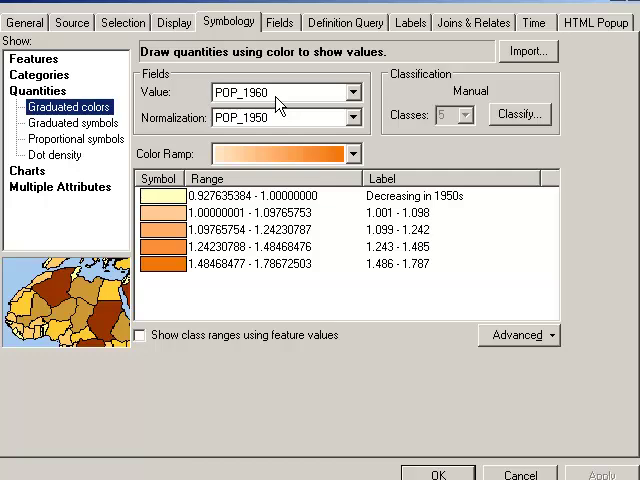
pyautogui.moveTo(188, 92)
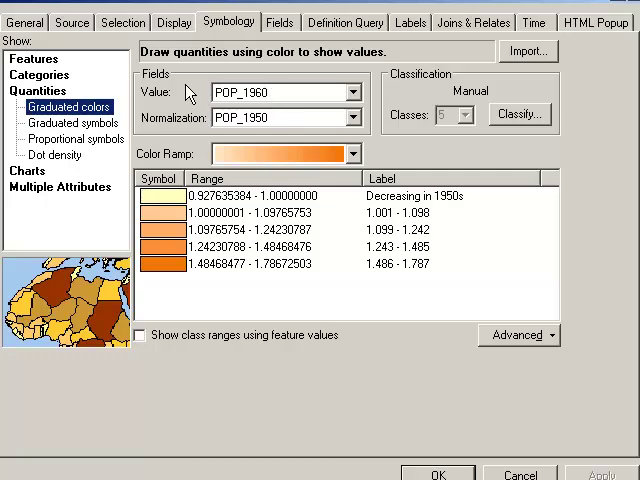
pyautogui.moveTo(232, 120)
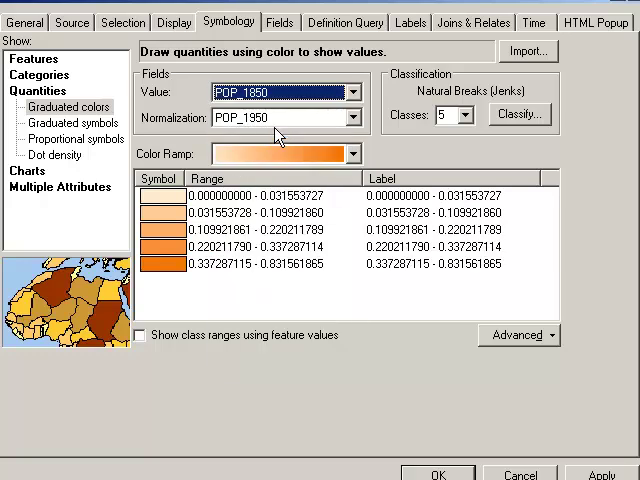
# Normalize the POP_1850 values by the 1840 population field.
pyautogui.click(352, 116)
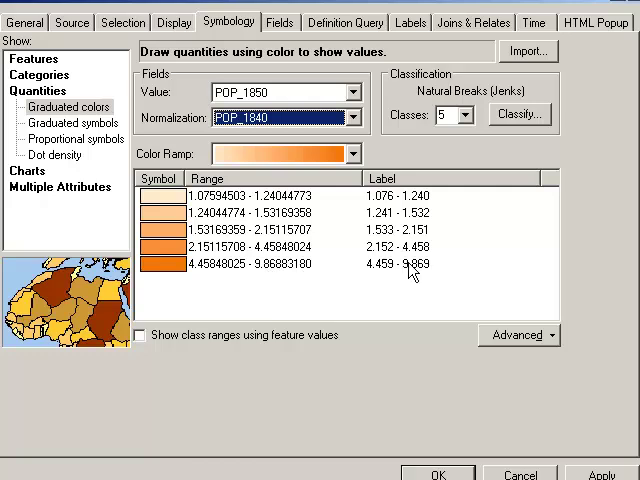
pyautogui.moveTo(412, 276)
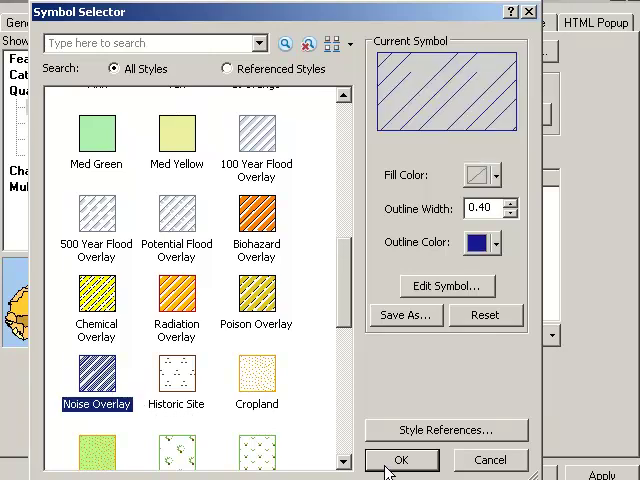
# Confirm the Noise Overlay hatched fill for the top 1850/1840 ratio class.
pyautogui.click(400, 460)
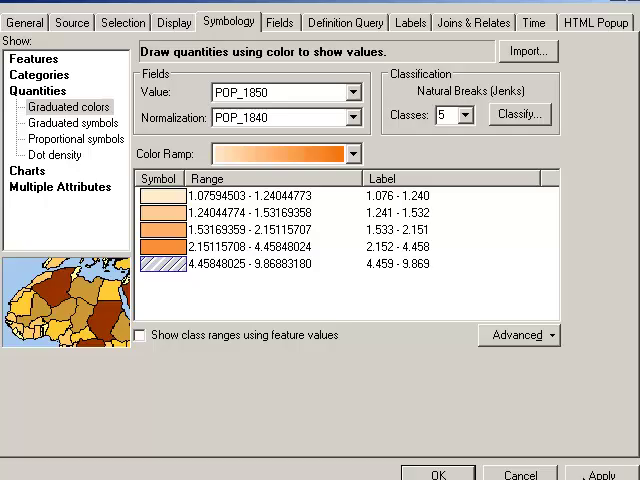
# Show the hatched 1840s growth map, then reopen the states layer properties for POP_1840.
pyautogui.click(436, 472)
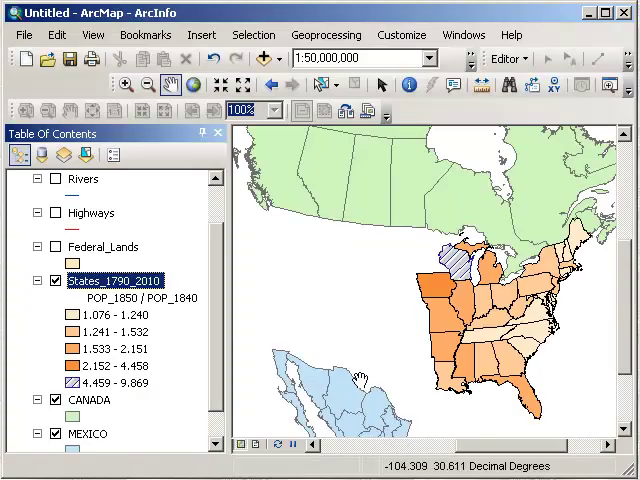
pyautogui.moveTo(378, 324)
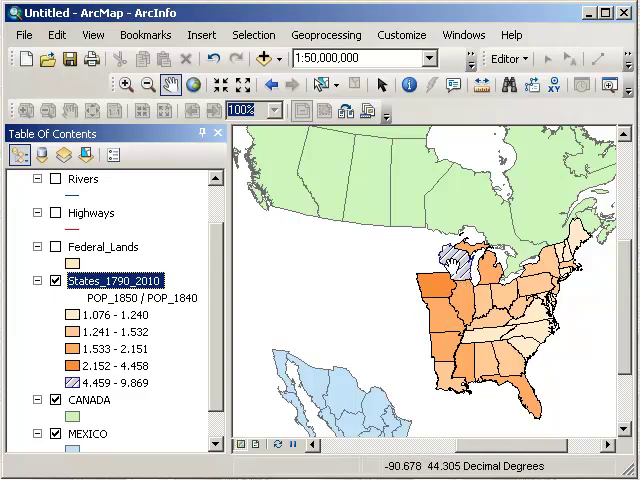
pyautogui.moveTo(464, 268)
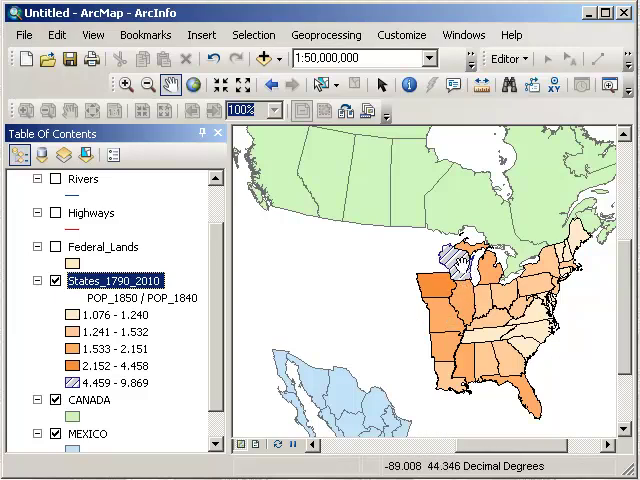
pyautogui.moveTo(460, 270)
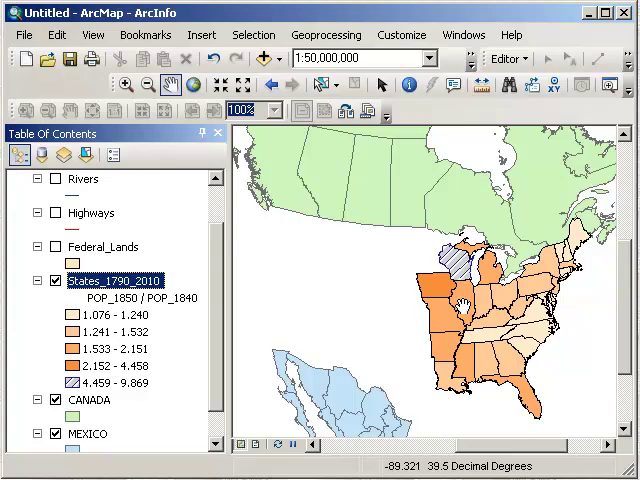
pyautogui.doubleClick(112, 280)
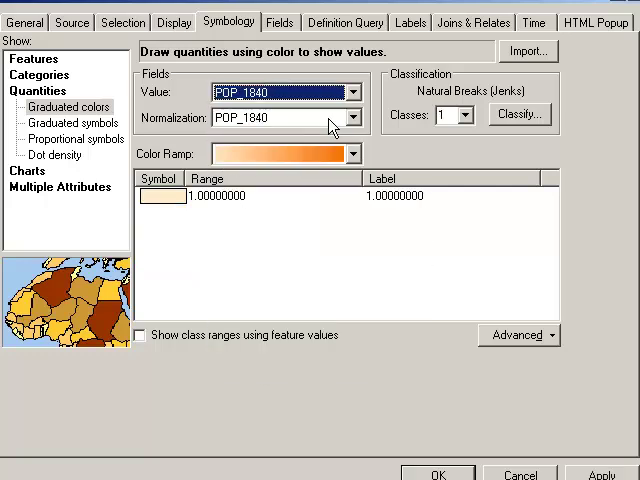
# Normalize POP_1840 by POP_1830, hatch the top class, view the map and reopen the layer properties.
pyautogui.click(284, 116)
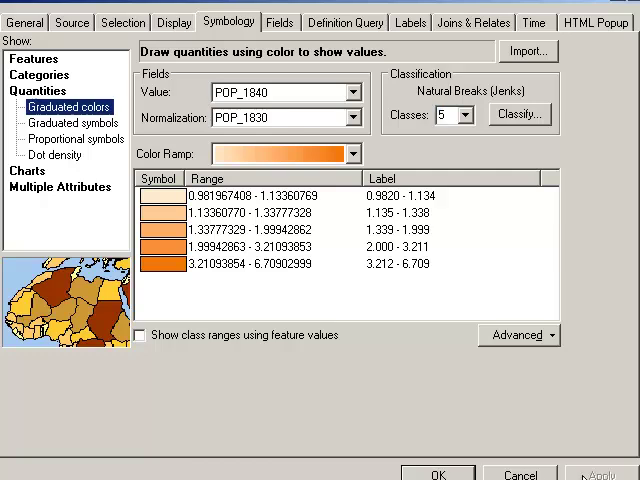
pyautogui.doubleClick(160, 212)
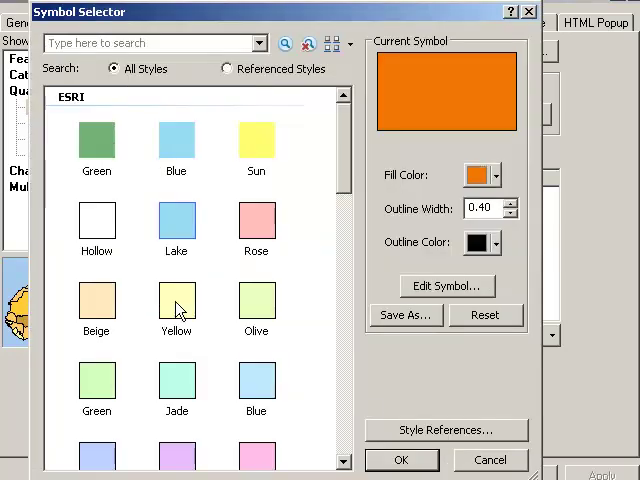
pyautogui.scroll(-3)
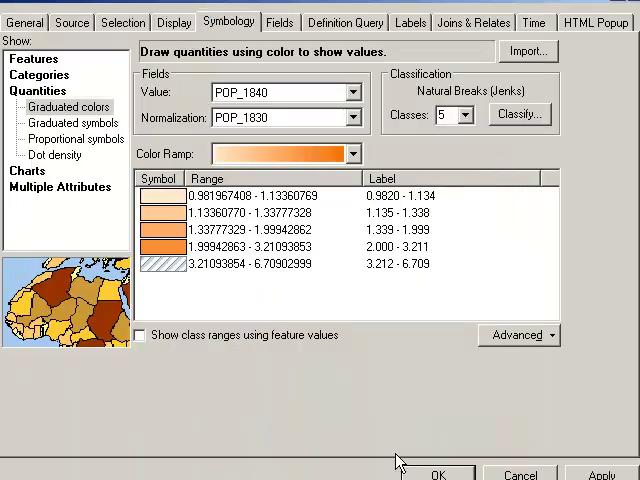
pyautogui.click(438, 472)
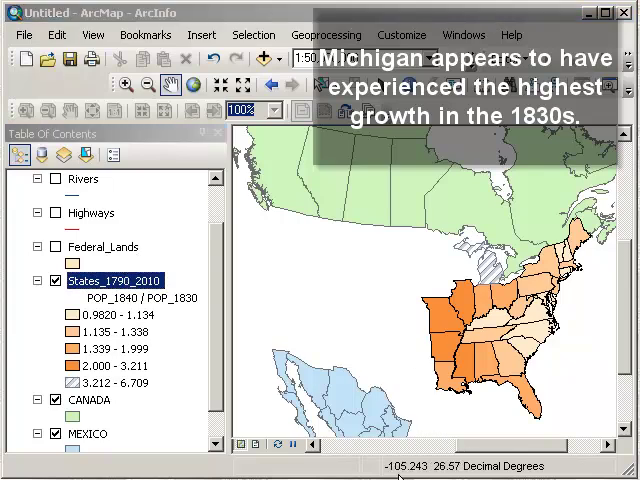
pyautogui.doubleClick(116, 280)
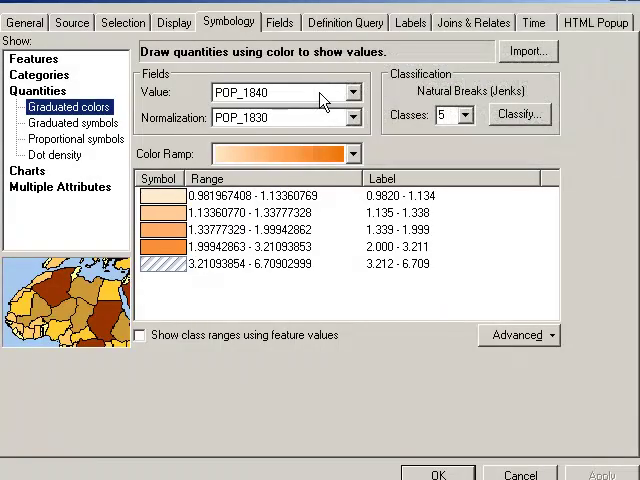
# Map the CHG1930_40 field unnormalized in five orange classes from -7.2 to 36.2.
pyautogui.click(354, 92)
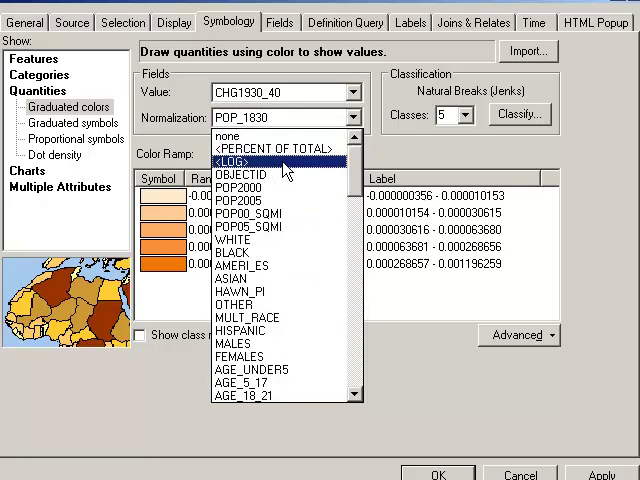
pyautogui.click(244, 136)
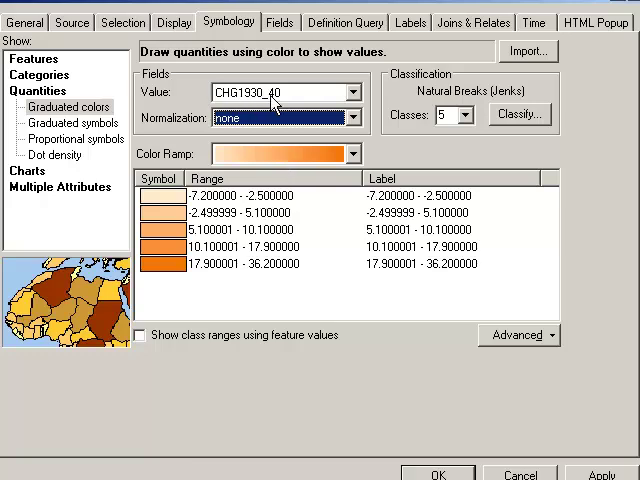
pyautogui.moveTo(298, 110)
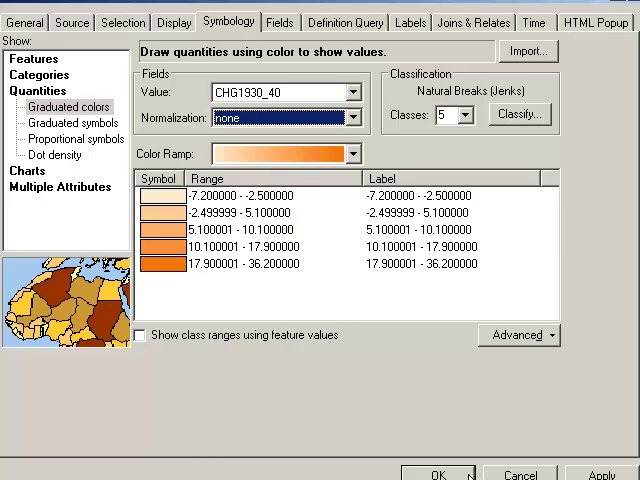
pyautogui.click(436, 472)
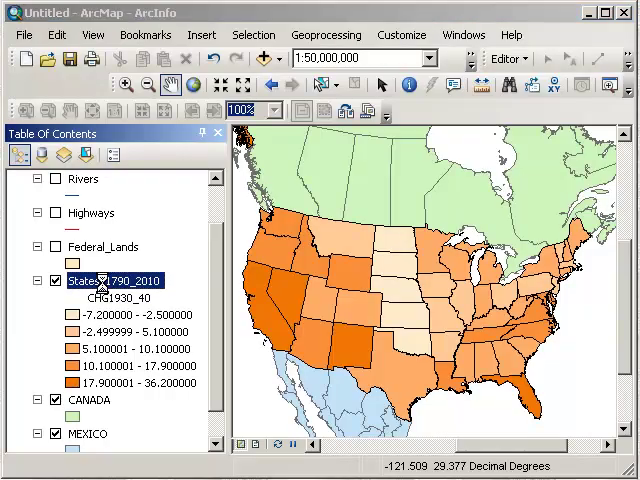
# Give the lowest CHG1930_40 class a Yellow fill instead of Sun yellow.
pyautogui.doubleClick(96, 280)
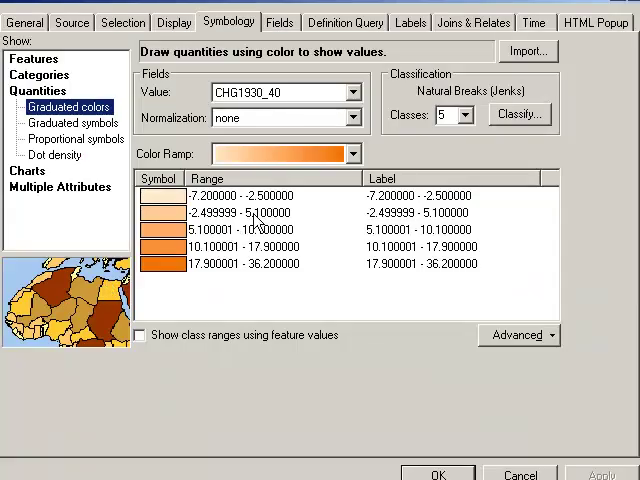
pyautogui.doubleClick(256, 212)
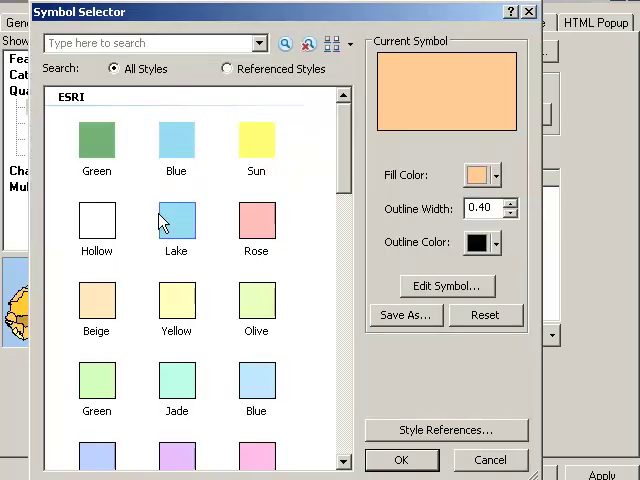
pyautogui.click(256, 140)
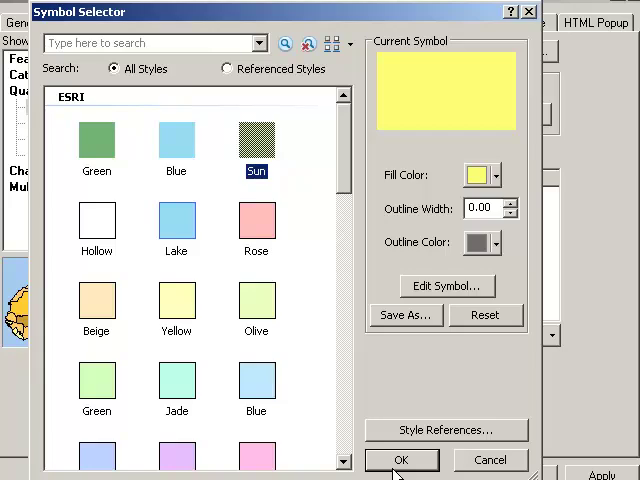
pyautogui.click(176, 300)
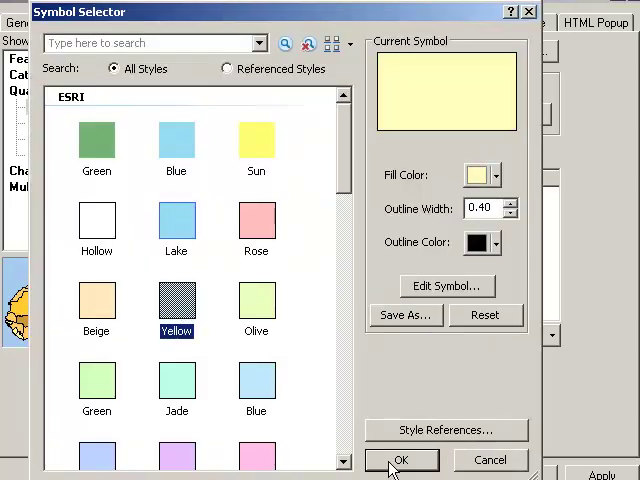
pyautogui.click(400, 460)
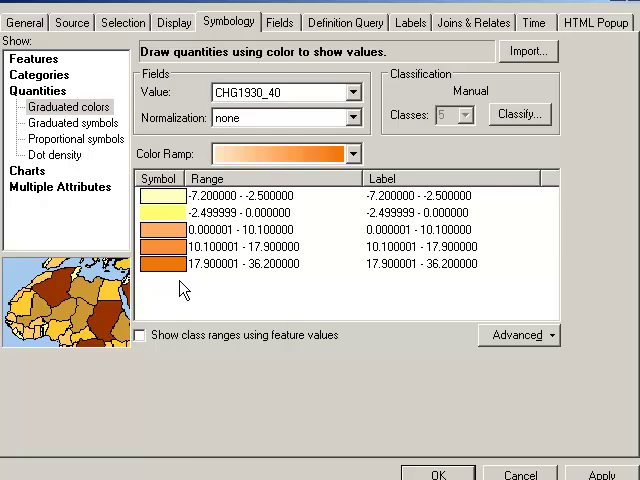
pyautogui.moveTo(228, 220)
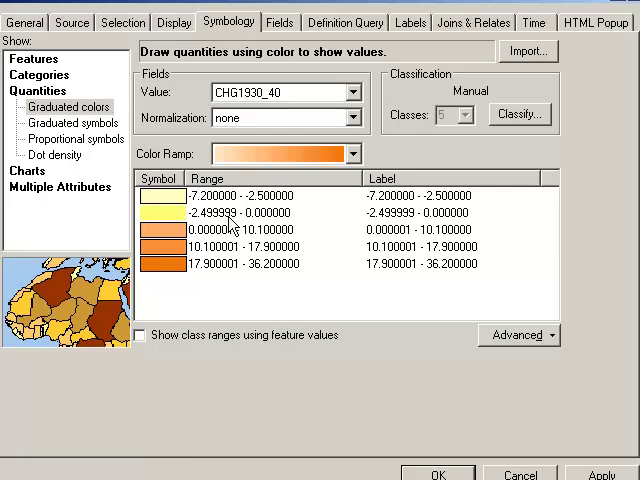
# Apply the yellow CHG1930_40 classes and inspect Vermont's population attributes with Identify.
pyautogui.click(436, 472)
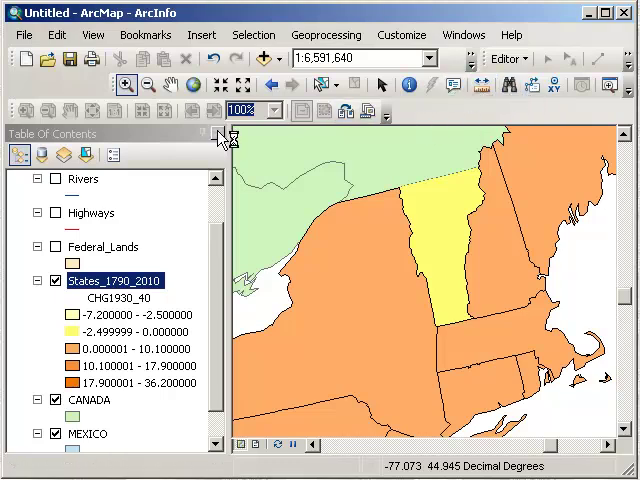
pyautogui.click(408, 84)
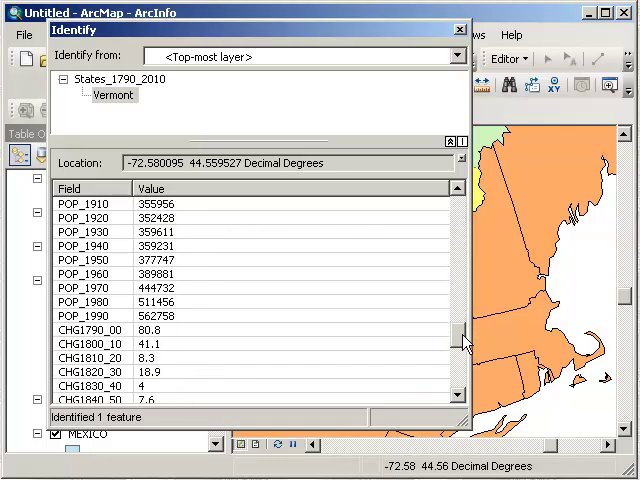
pyautogui.moveTo(176, 244)
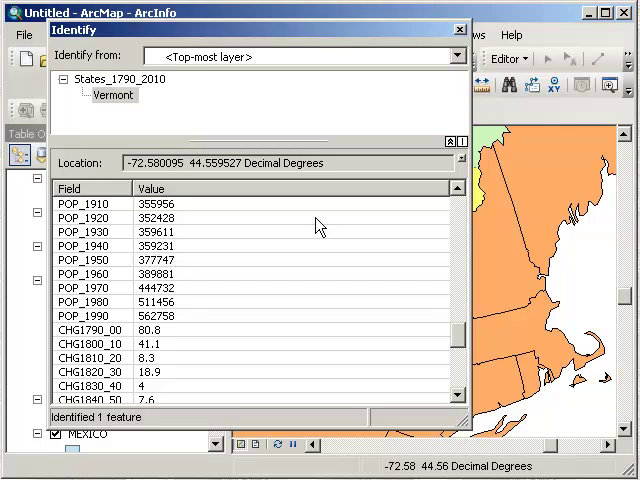
pyautogui.click(460, 28)
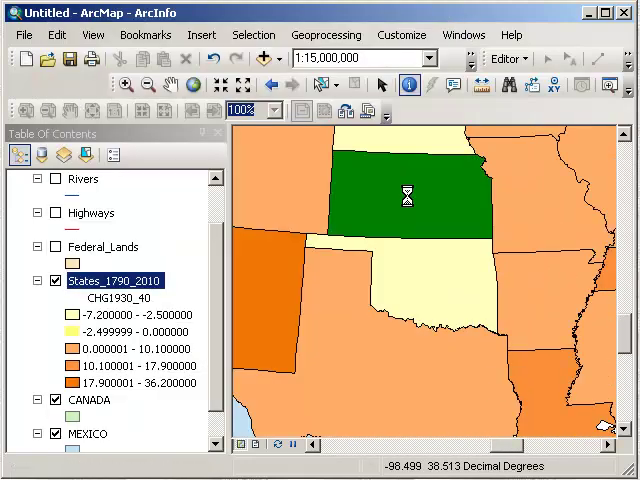
# Identify Kansas and then Oklahoma, reading their decade population figures.
pyautogui.click(408, 196)
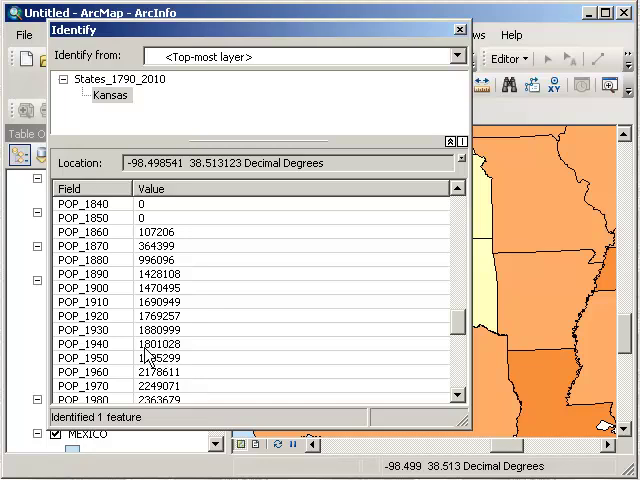
pyautogui.moveTo(156, 358)
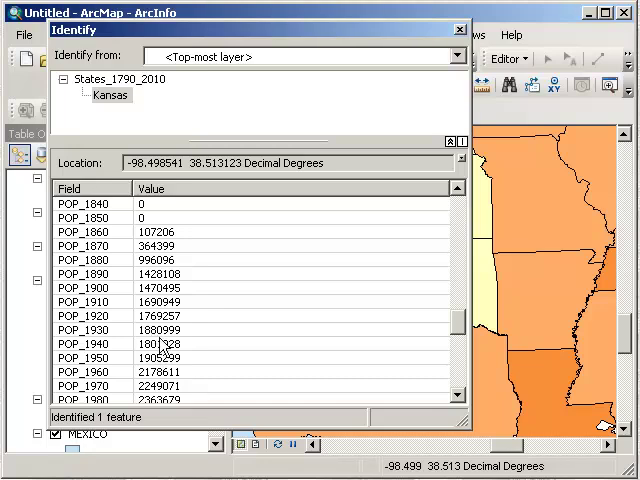
pyautogui.moveTo(164, 344)
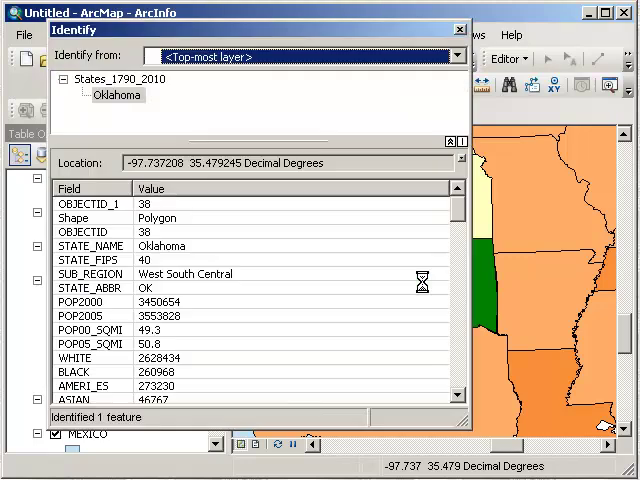
pyautogui.scroll(-3)
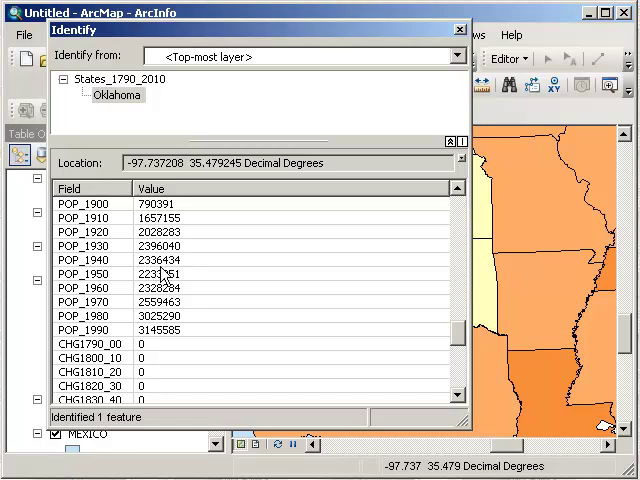
pyautogui.moveTo(164, 276)
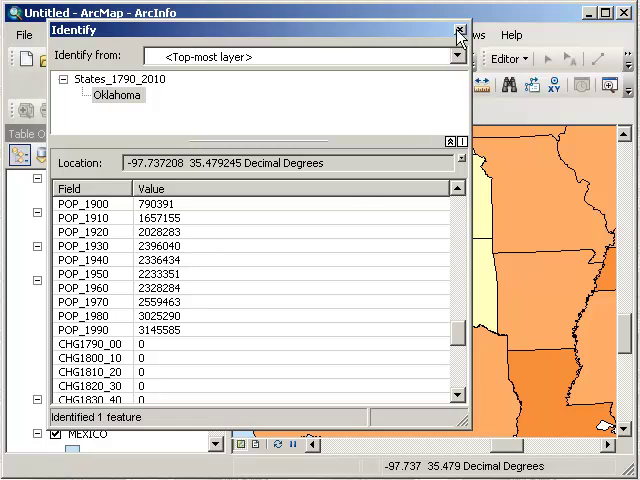
# Dismiss the Oklahoma results and zoom out to a wider view of the central states.
pyautogui.click(460, 32)
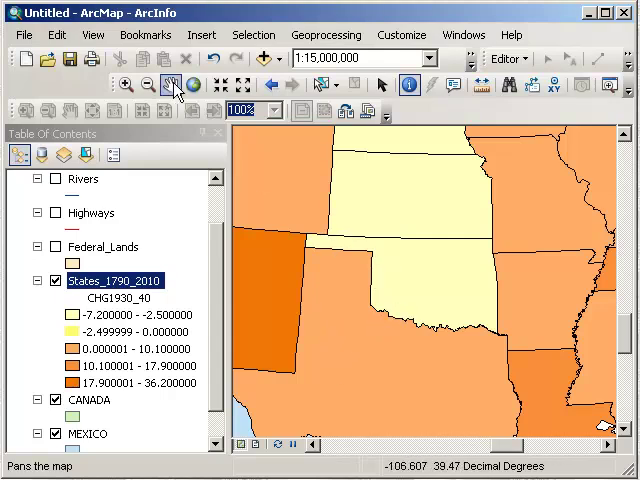
pyautogui.click(148, 84)
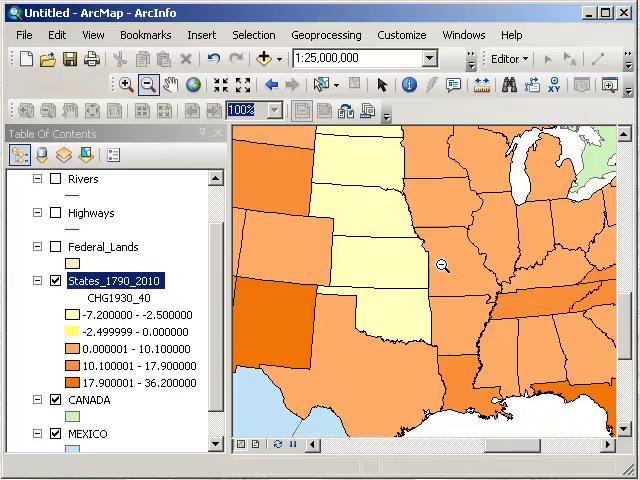